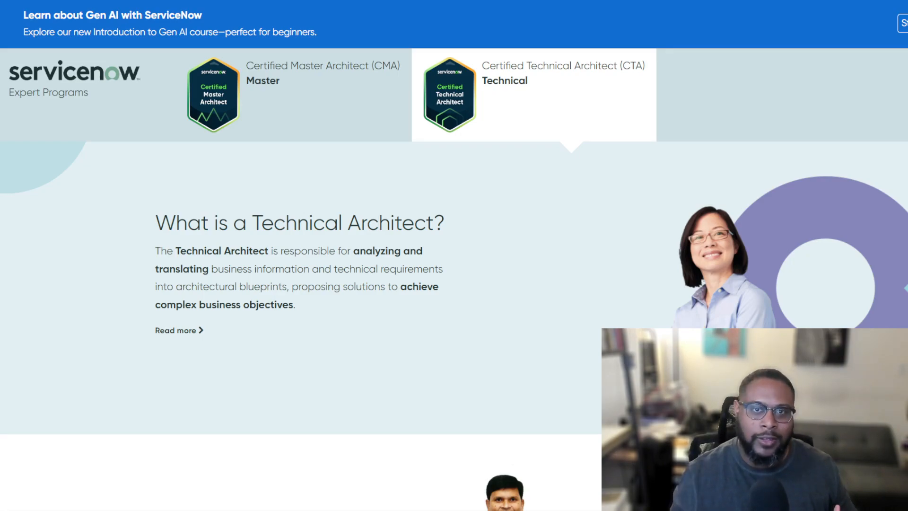
mouse_move(464, 90)
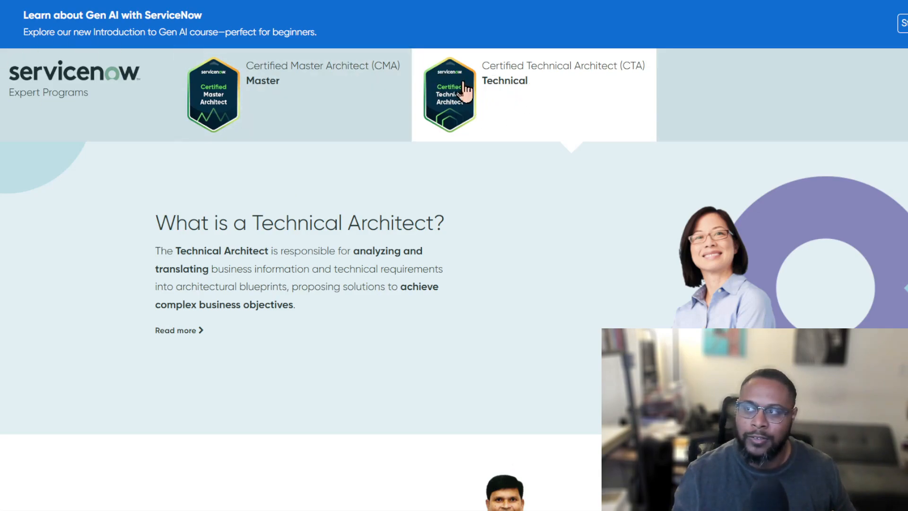
mouse_move(502, 141)
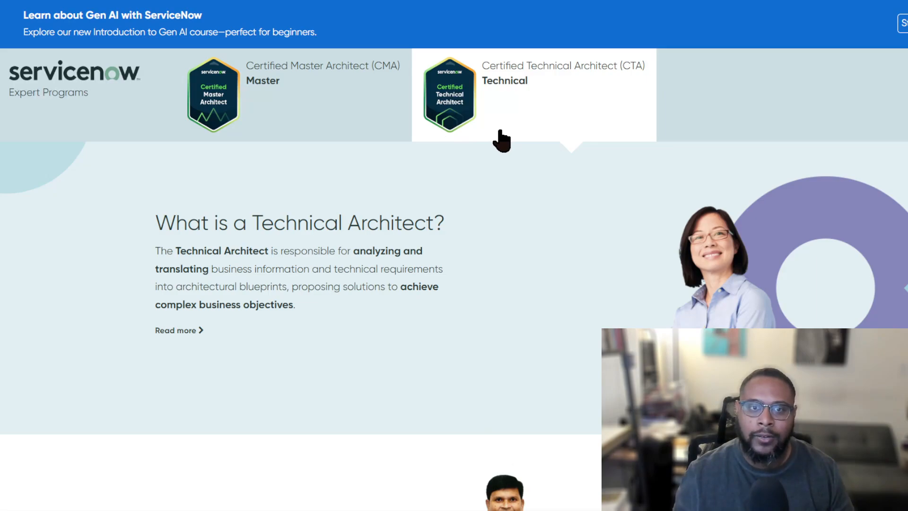
mouse_move(156, 225)
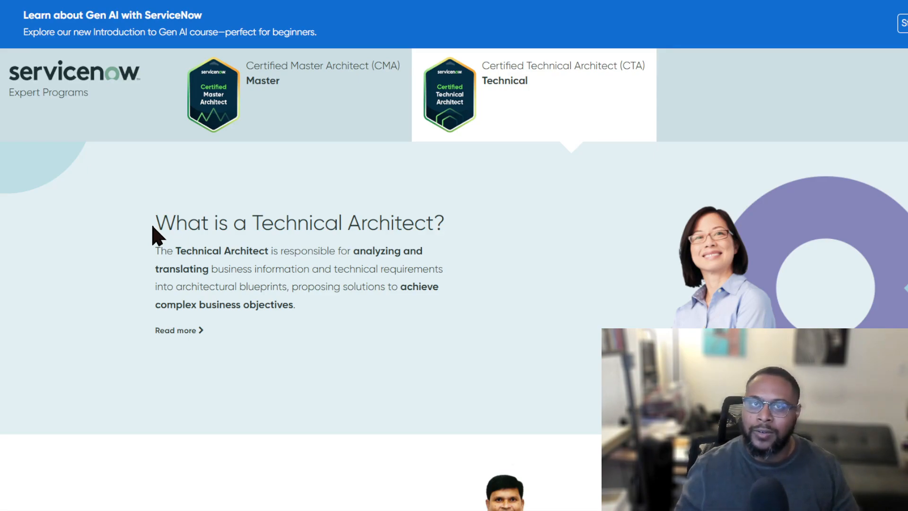
Scroll the Technical Architect page down to the Qualifications listing CSA, CAD and two CIS certifications
scroll("down", 3)
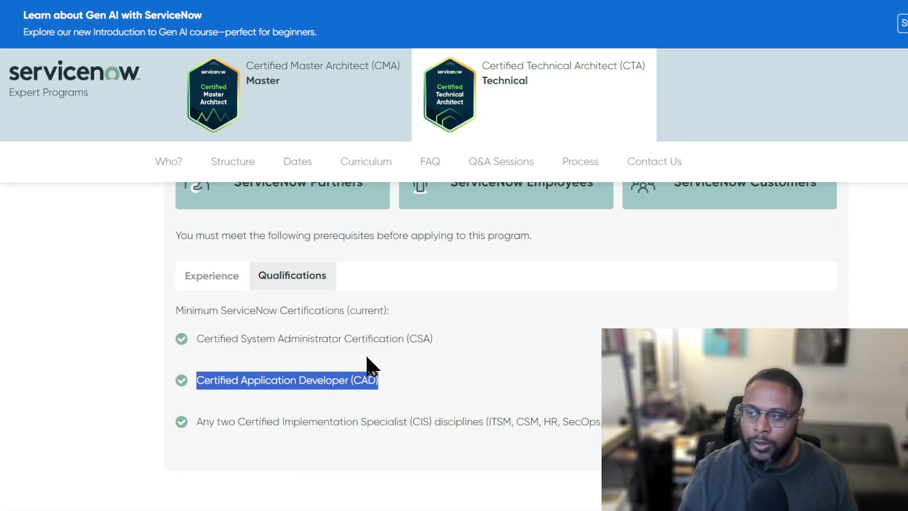
scroll("down", 3)
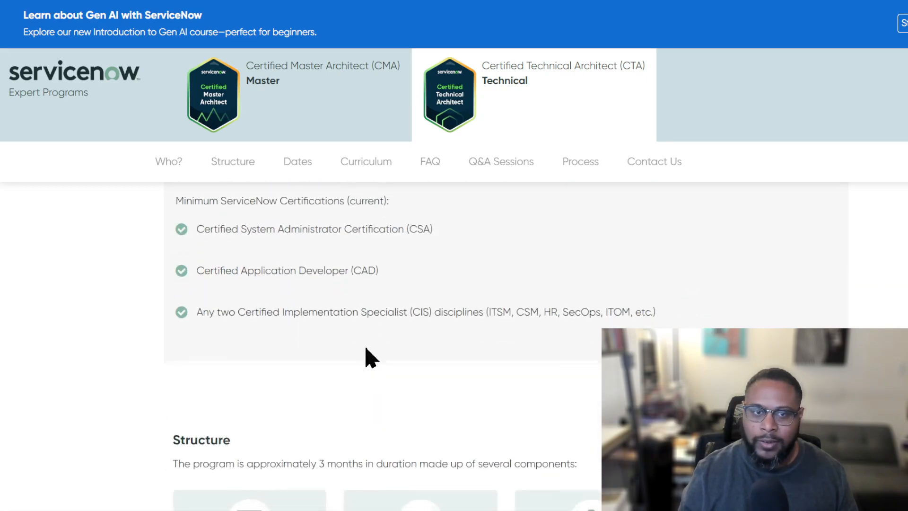
scroll("down", 3)
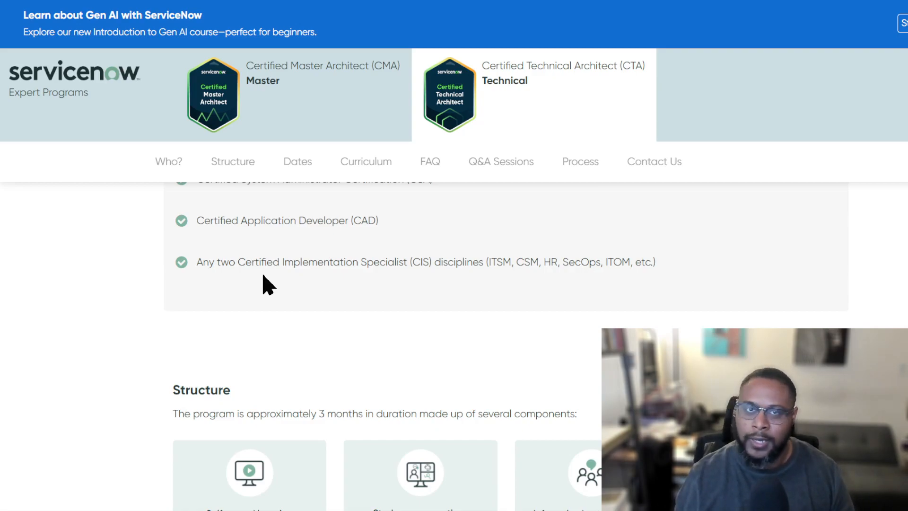
mouse_move(495, 262)
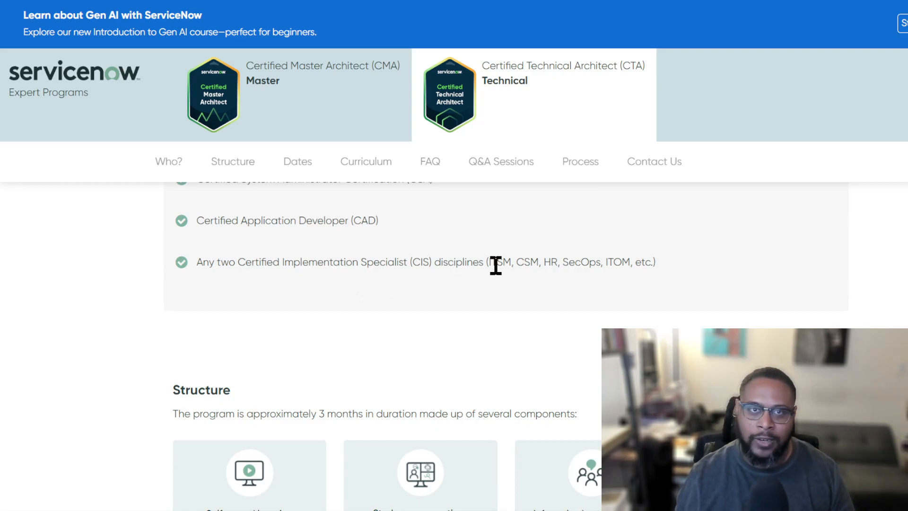
mouse_move(556, 265)
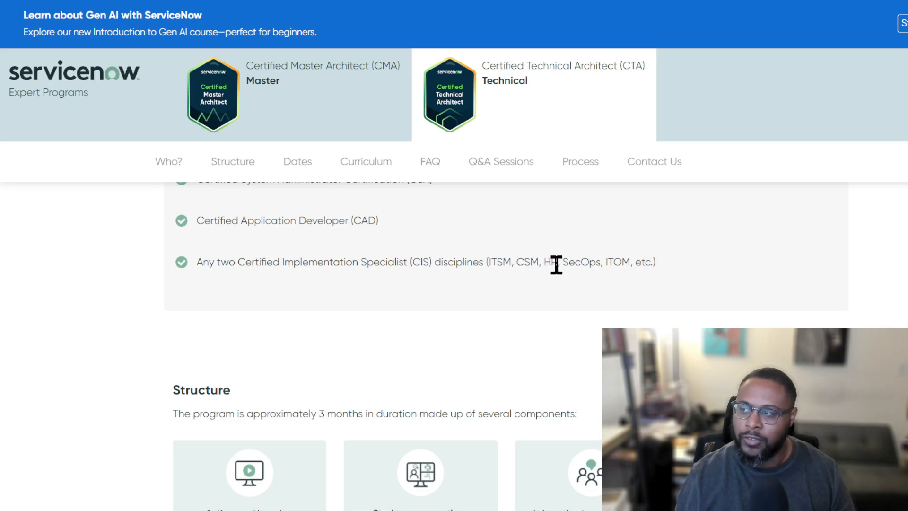
mouse_move(649, 231)
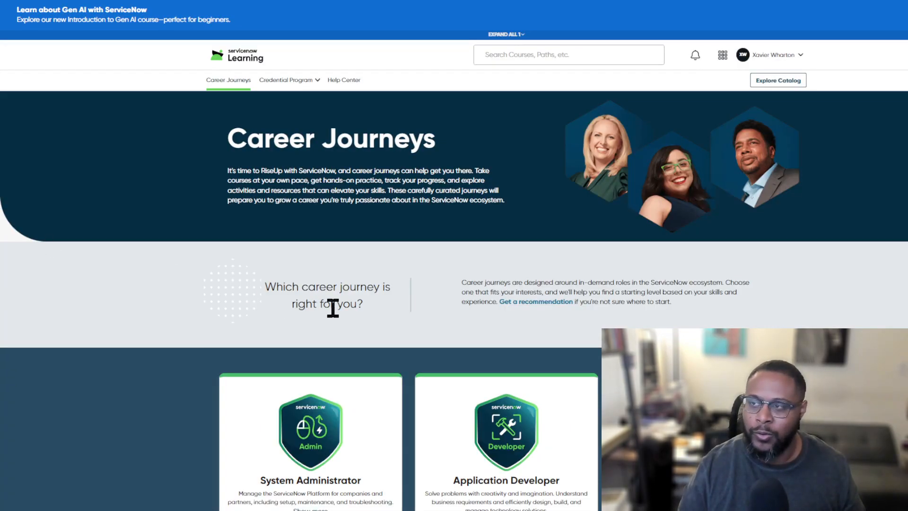
mouse_move(264, 66)
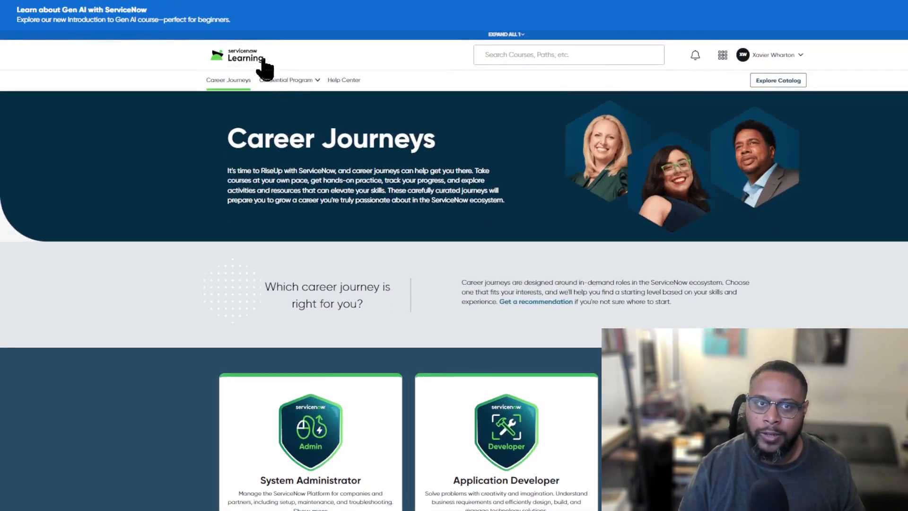
mouse_move(245, 61)
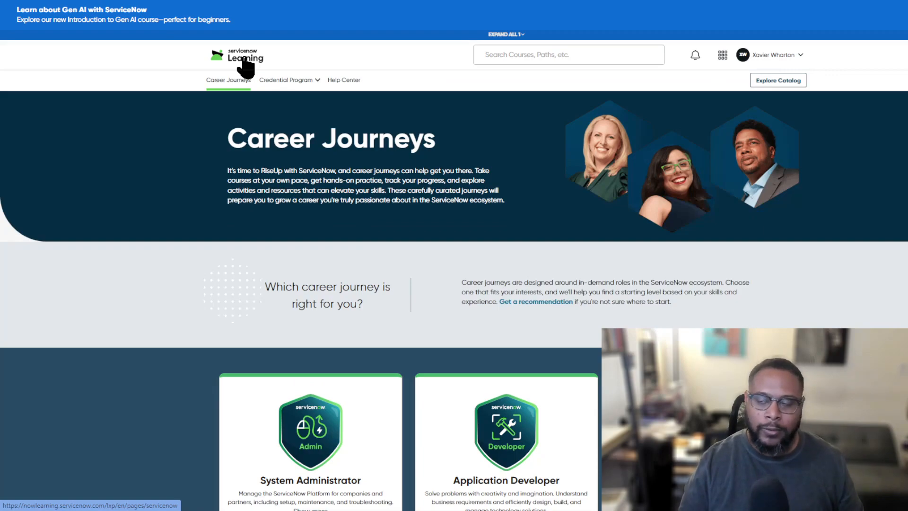
Scroll the Career Journeys page down to the grid of role journey cards with average salaries
scroll("down", 3)
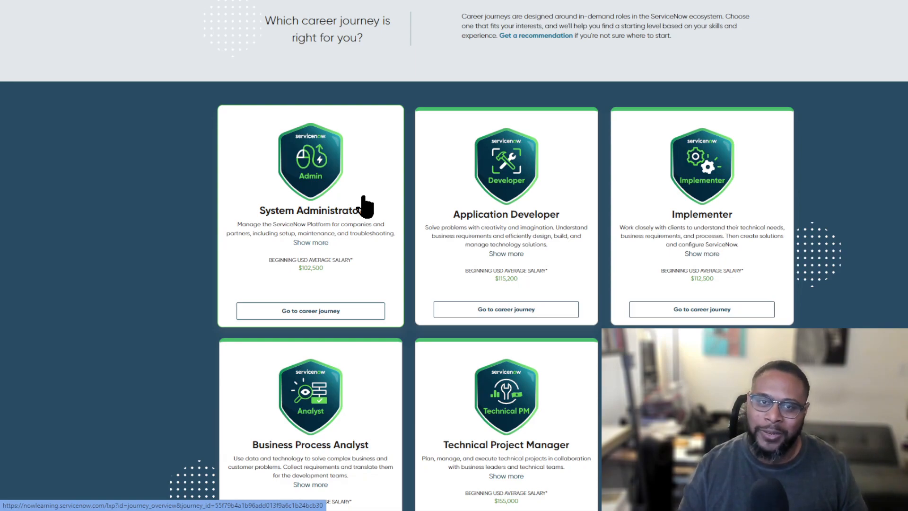
mouse_move(186, 240)
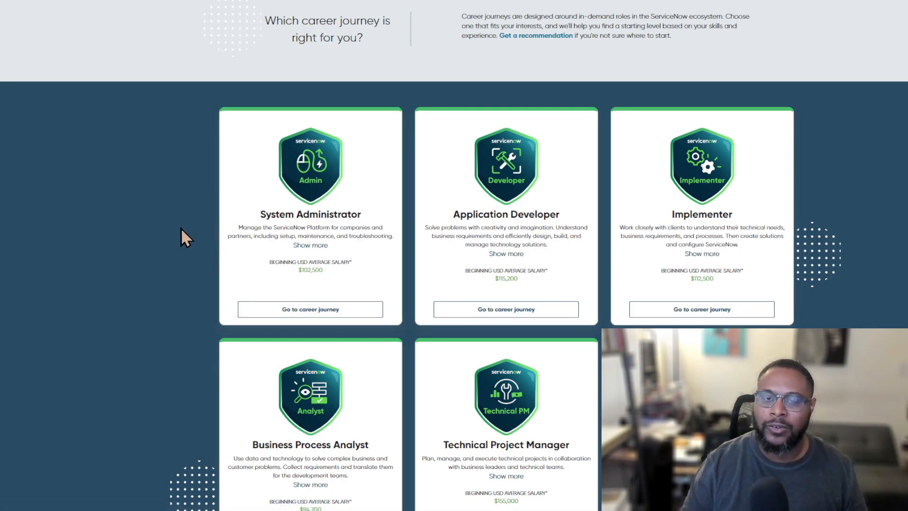
mouse_move(342, 458)
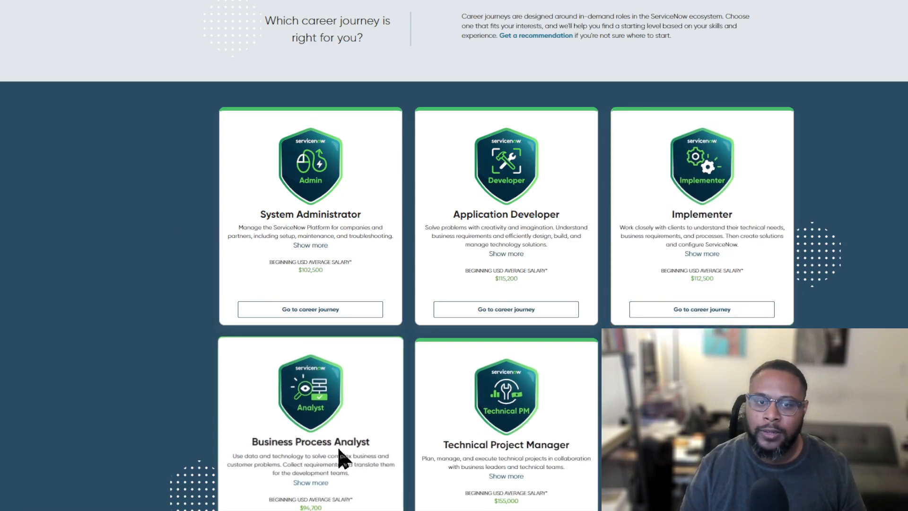
mouse_move(183, 382)
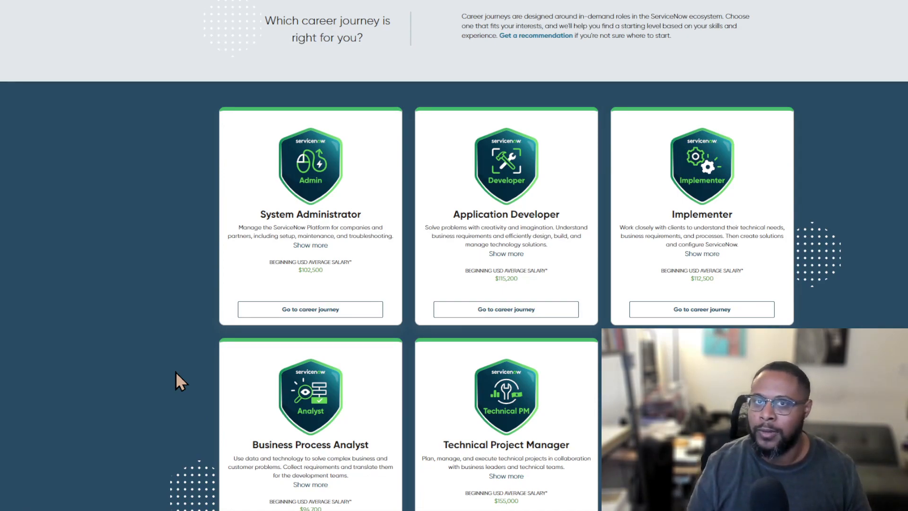
mouse_move(178, 218)
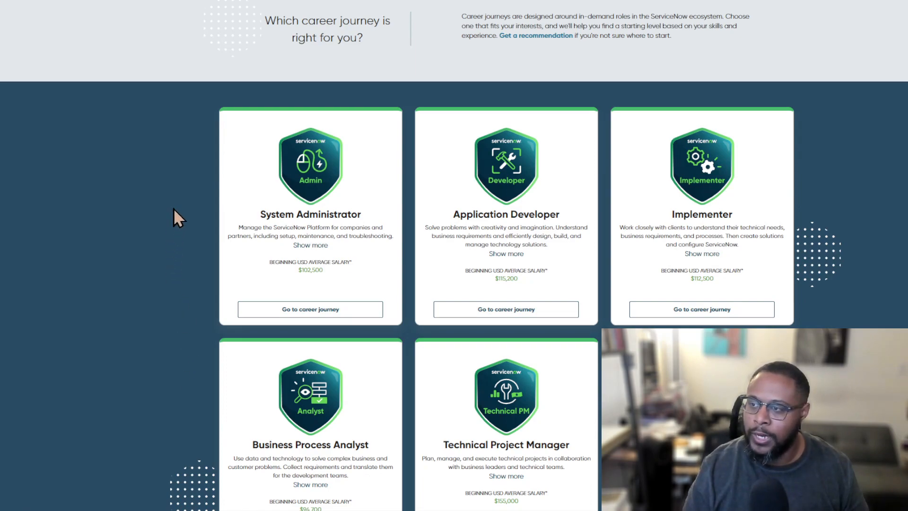
scroll("down", 3)
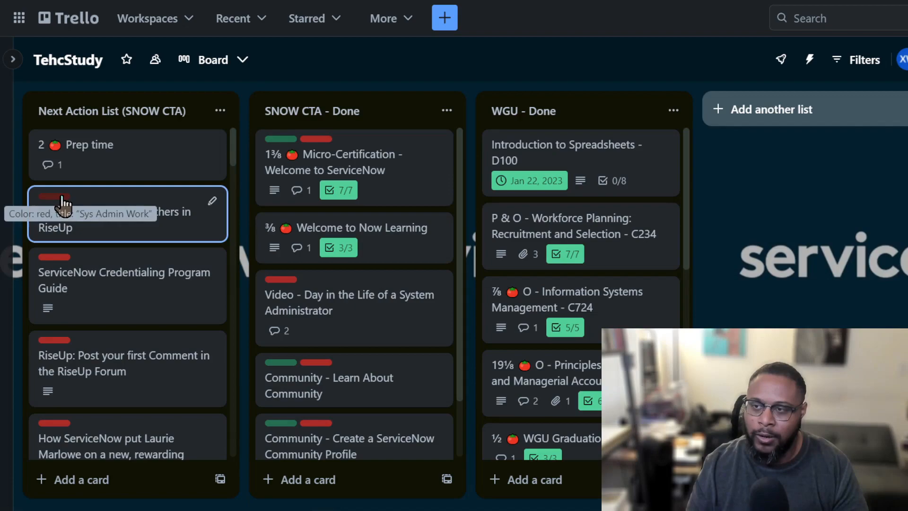
Scroll the Next Action List (SNOW CTA) column to the podcast, product hub and documentation cards
scroll("down", 3)
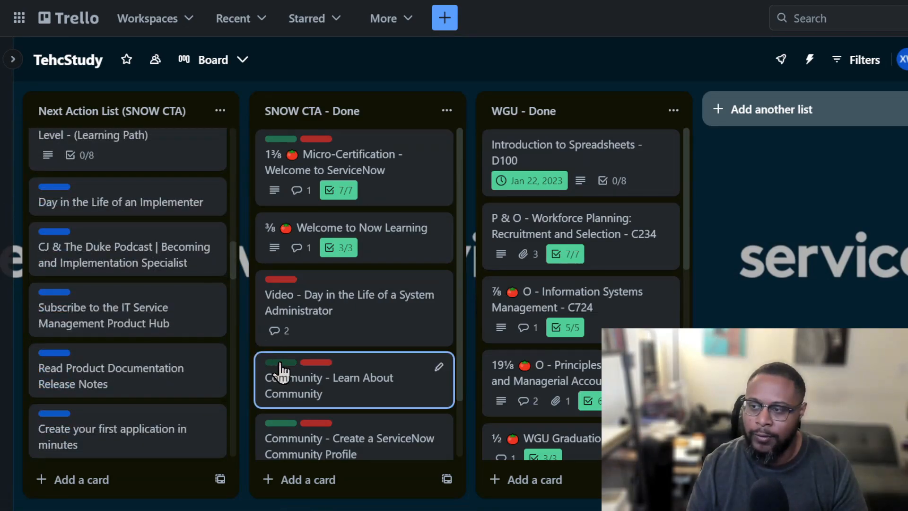
mouse_move(281, 363)
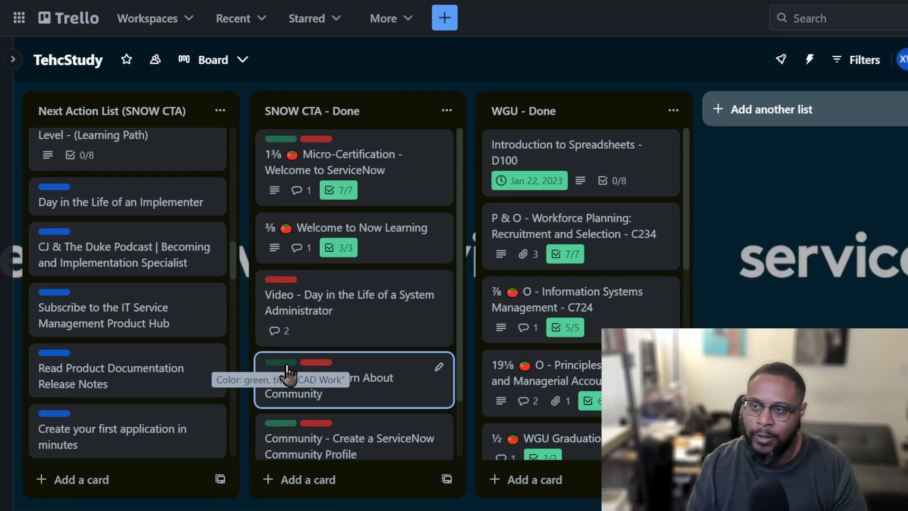
mouse_move(66, 243)
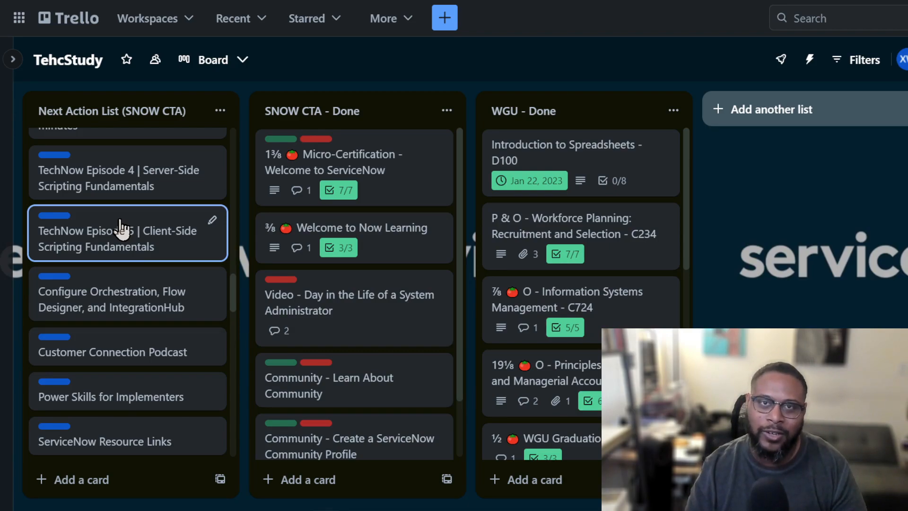
Show the 'Associate Level: Register for and Attend a ServiceNow Event' card, labeled Sys Admin Work
left_click(116, 226)
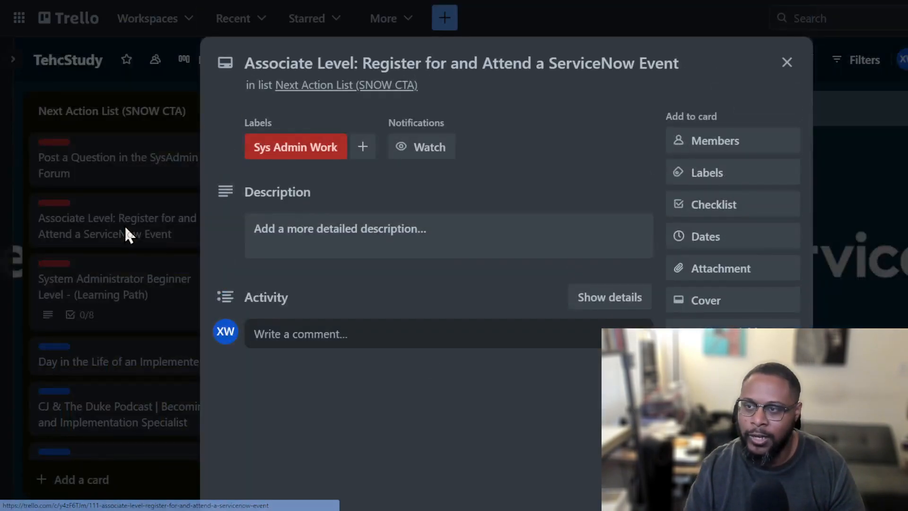
mouse_move(337, 228)
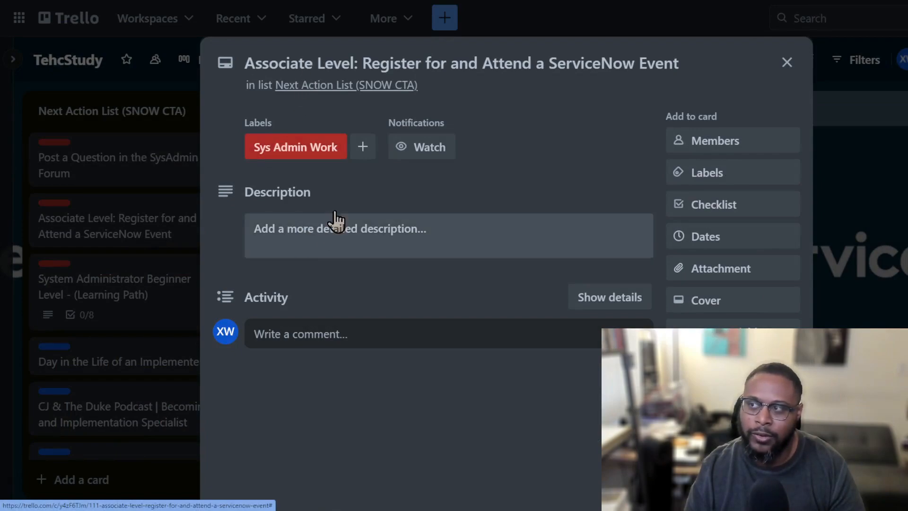
mouse_move(461, 93)
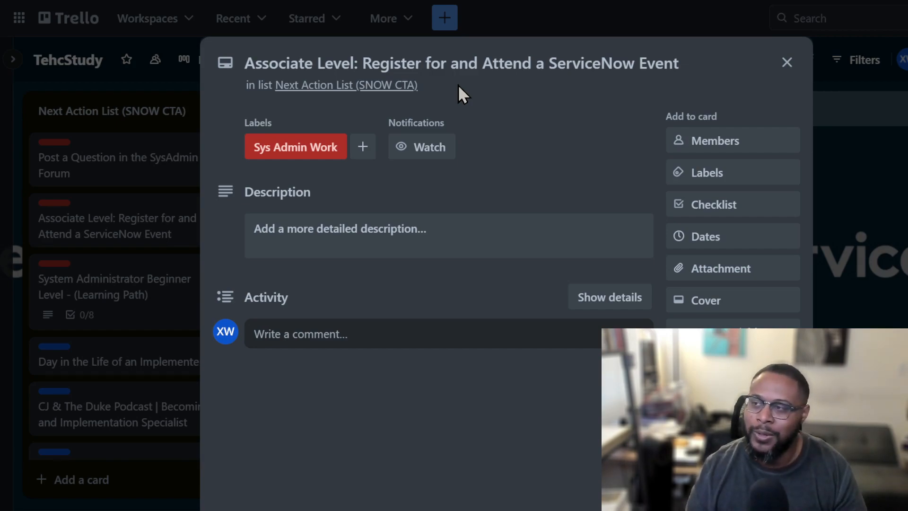
mouse_move(787, 62)
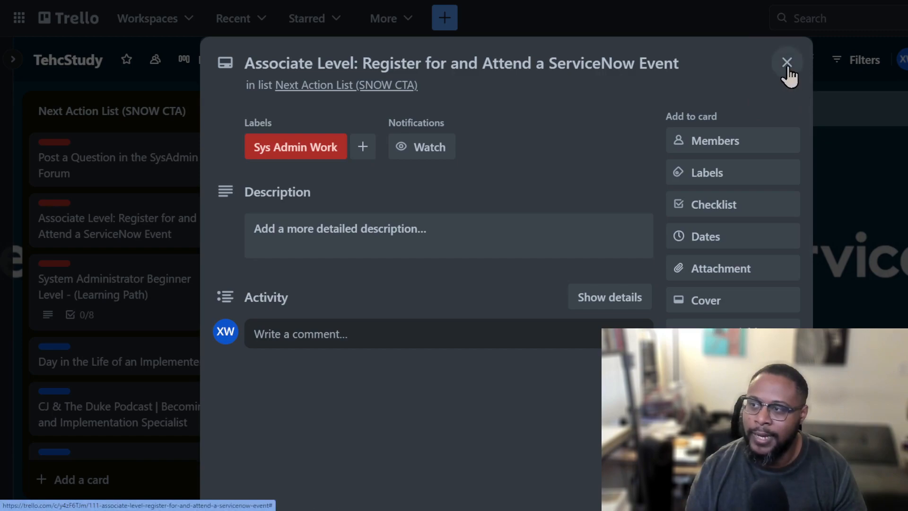
left_click(788, 63)
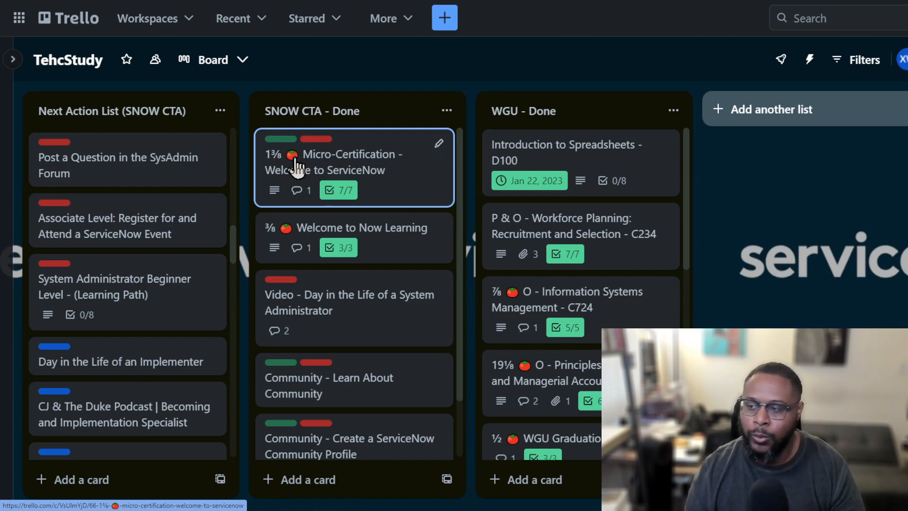
mouse_move(298, 161)
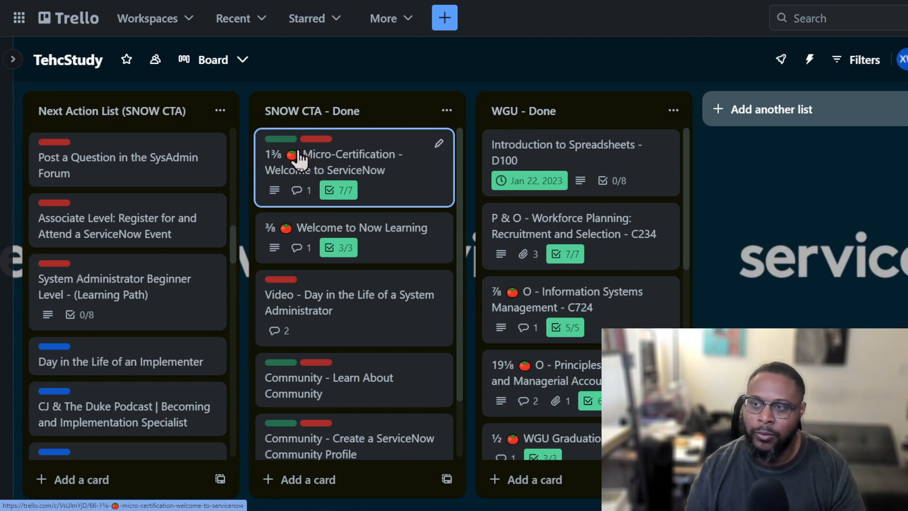
mouse_move(128, 292)
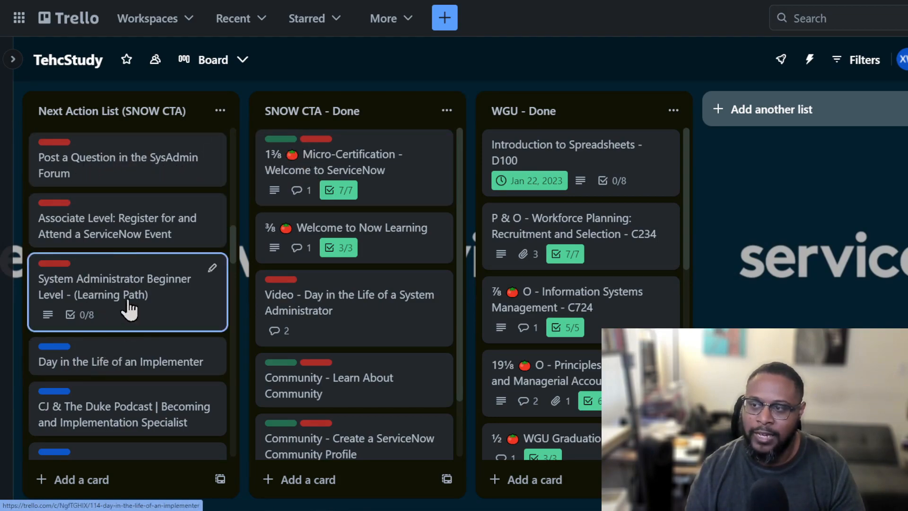
mouse_move(289, 169)
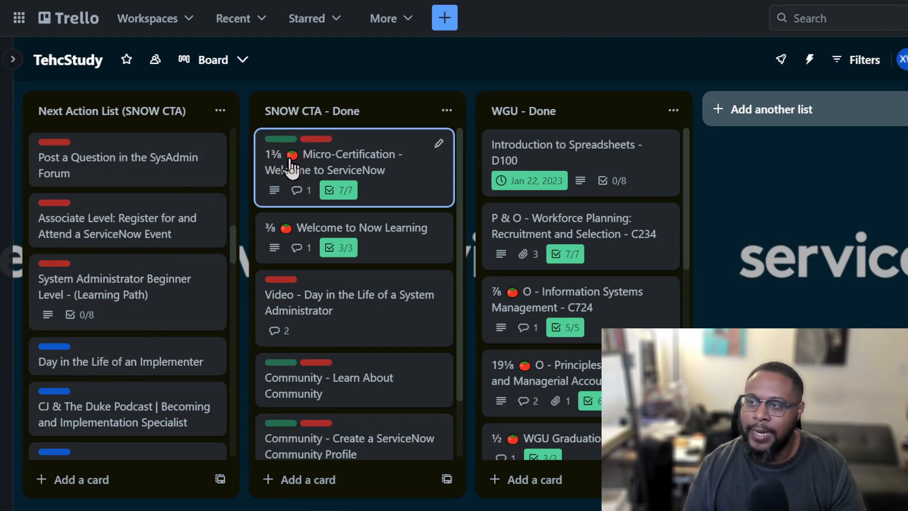
mouse_move(299, 149)
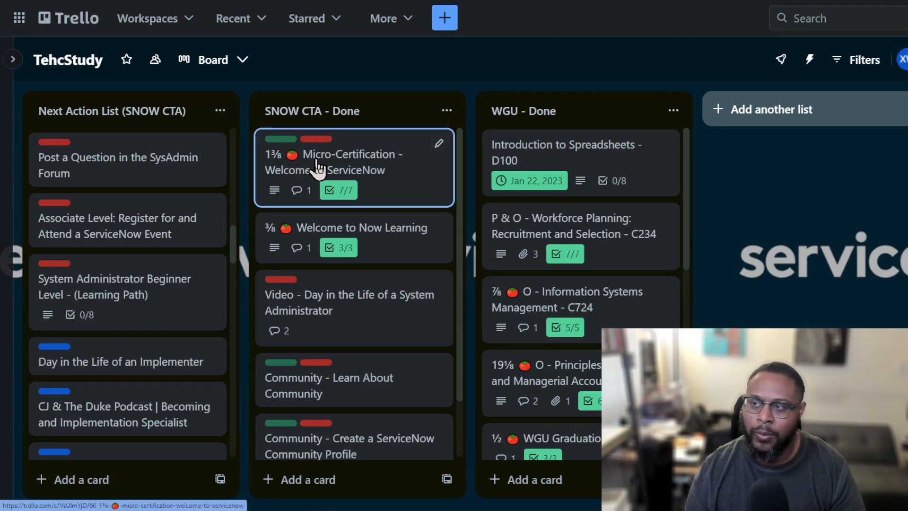
left_click(333, 162)
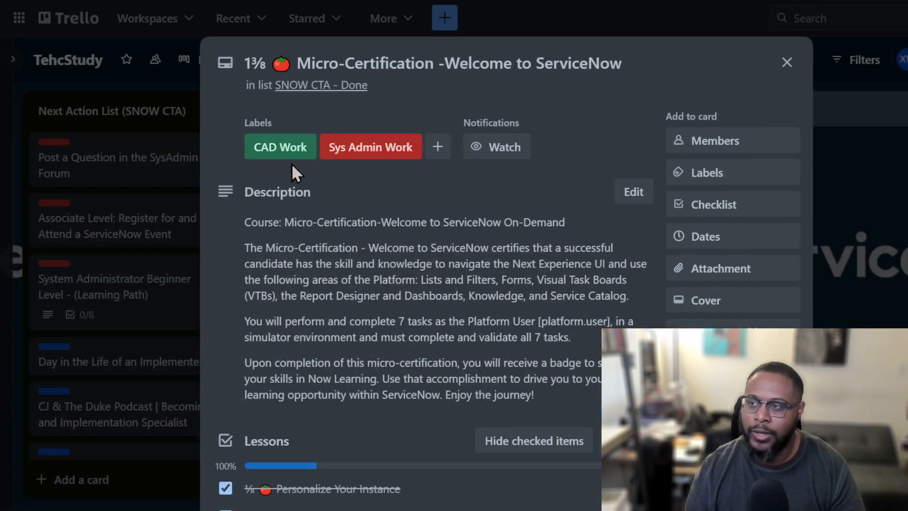
scroll("down", 3)
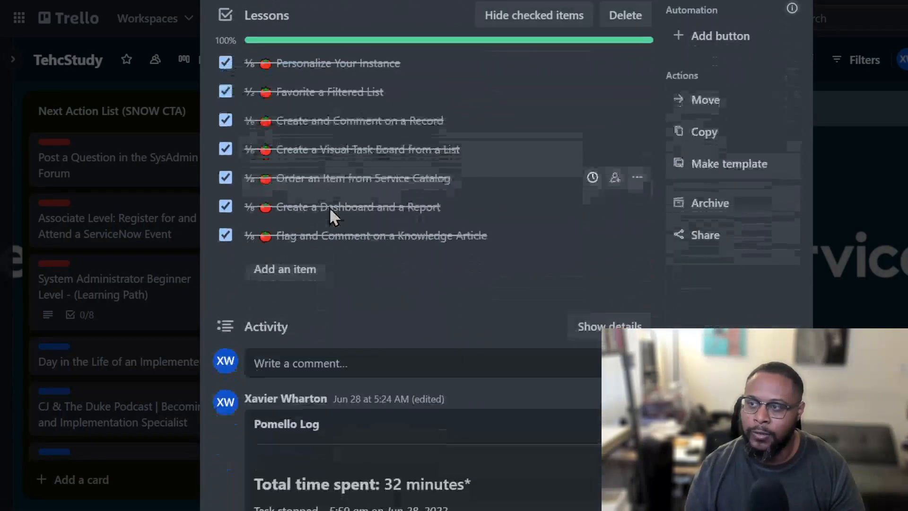
mouse_move(318, 136)
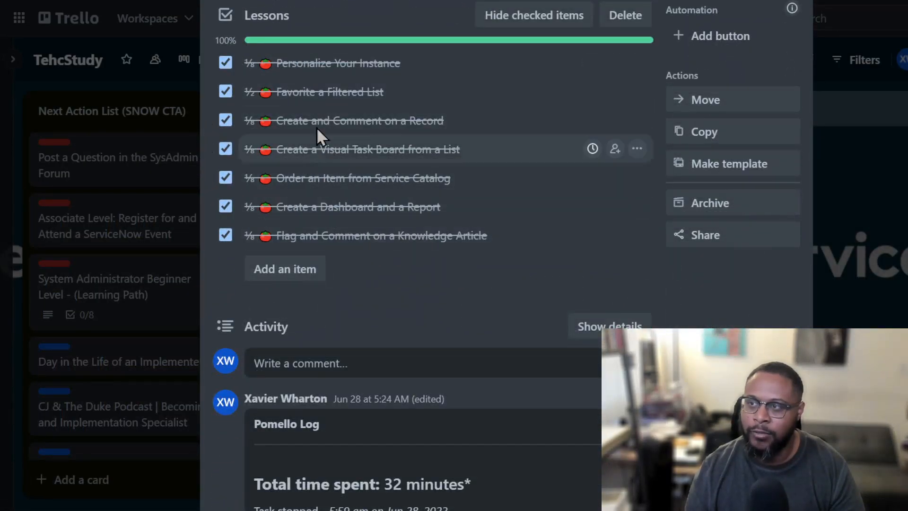
scroll("down", 3)
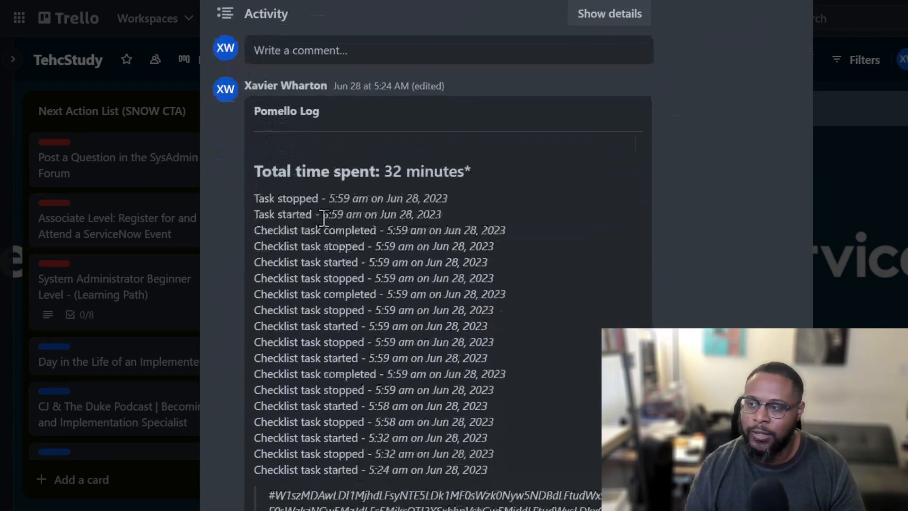
scroll("down", 3)
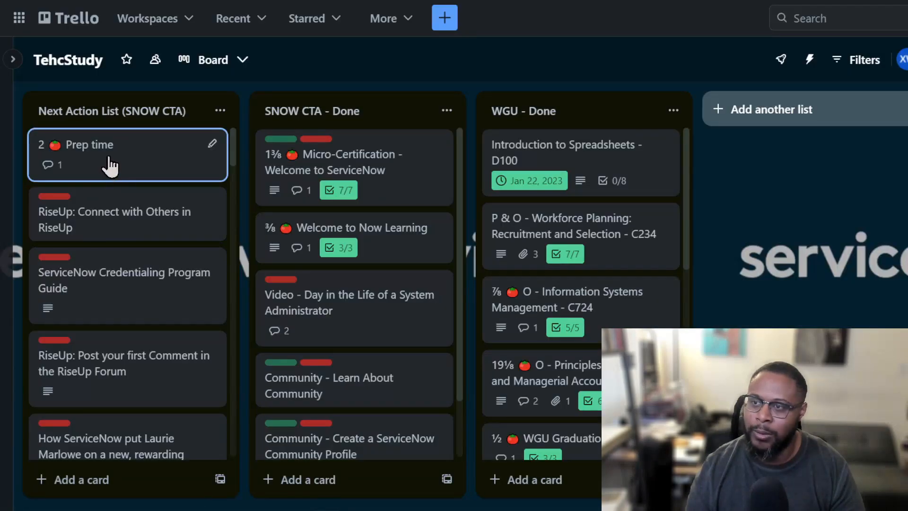
Show the '2 Prep time' card's Pomello Log comment totaling 1 hour 40 minutes over two sessions
left_click(88, 144)
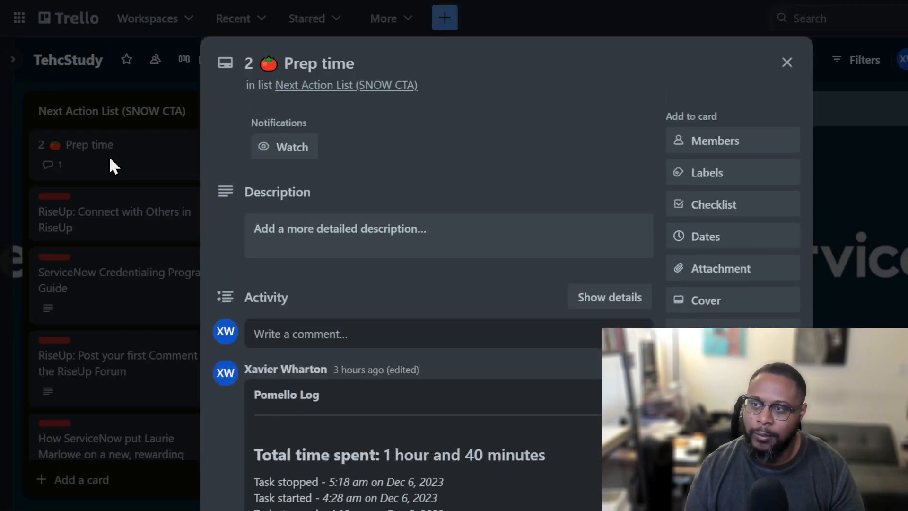
scroll("down", 3)
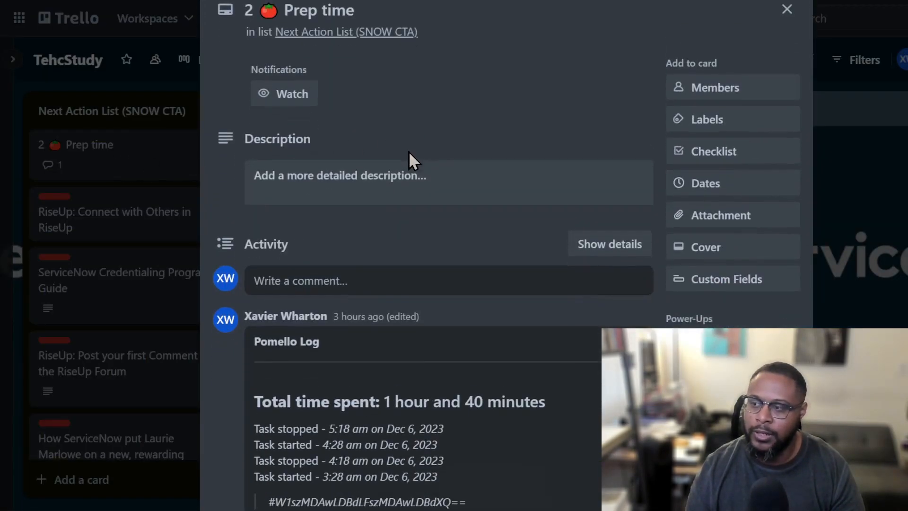
scroll("down", 3)
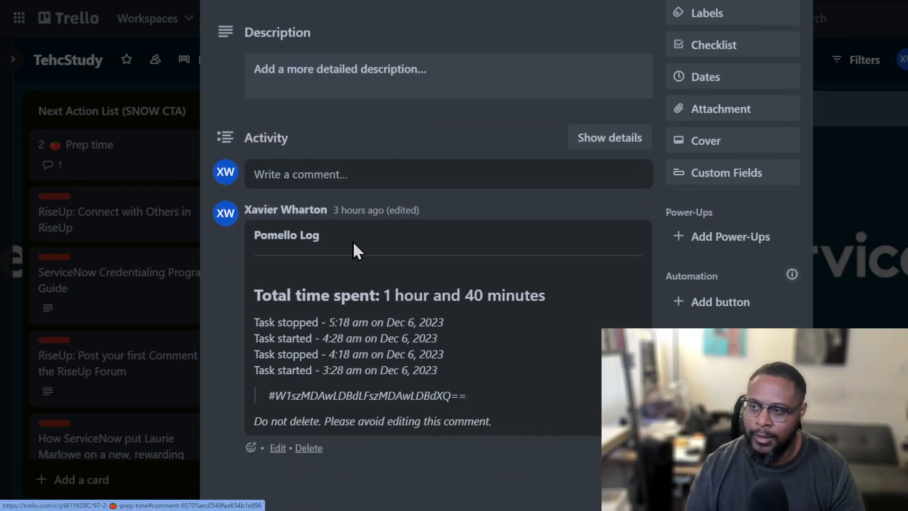
mouse_move(352, 386)
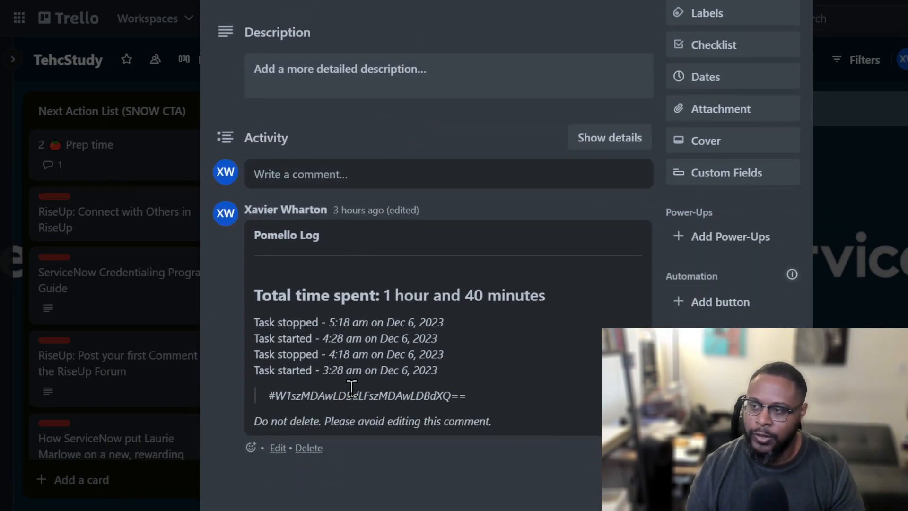
mouse_move(338, 332)
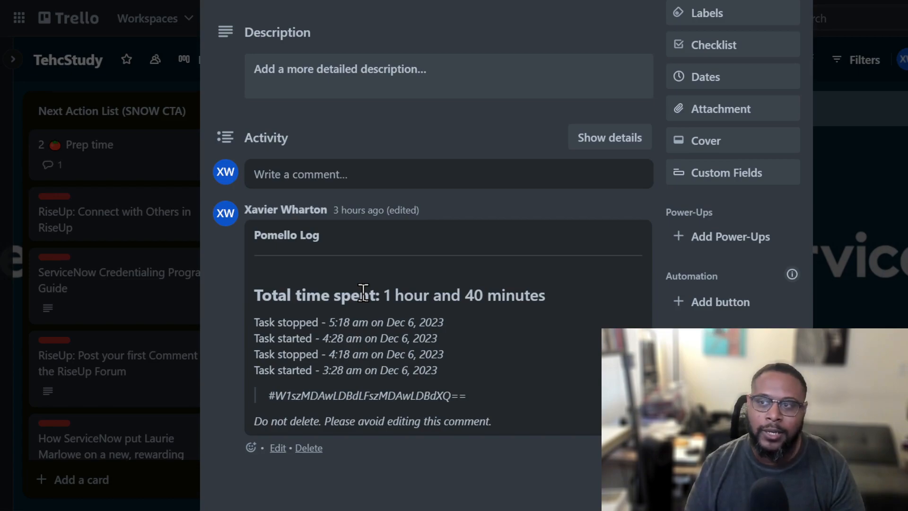
scroll("up", 3)
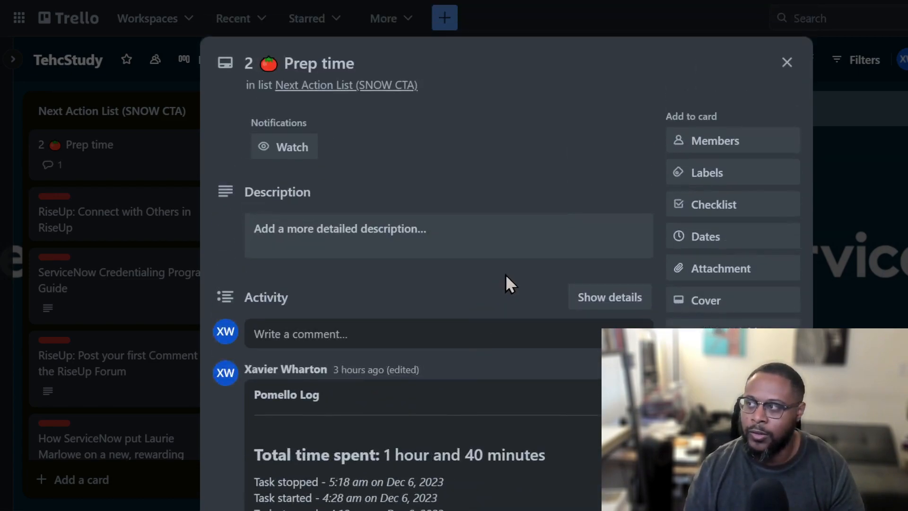
Dismiss the Prep time card and scroll further down the Next Action List on the board
left_click(786, 62)
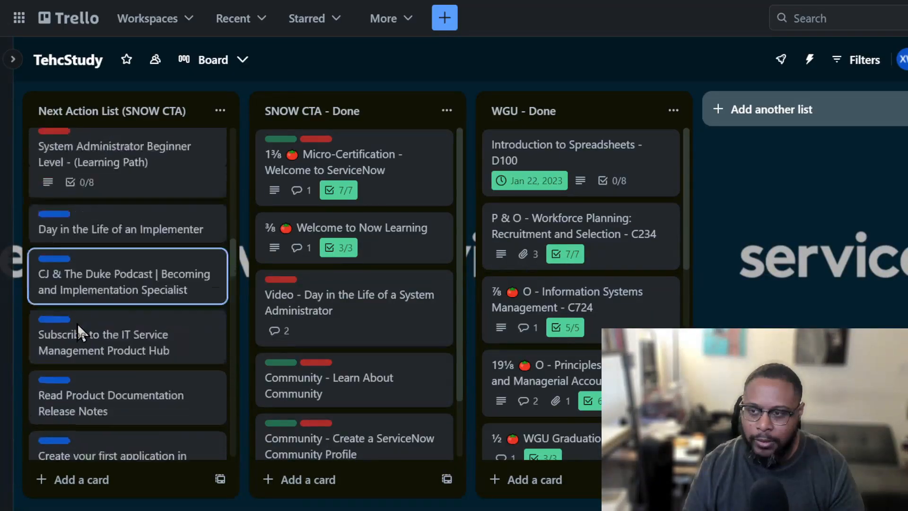
scroll("down", 3)
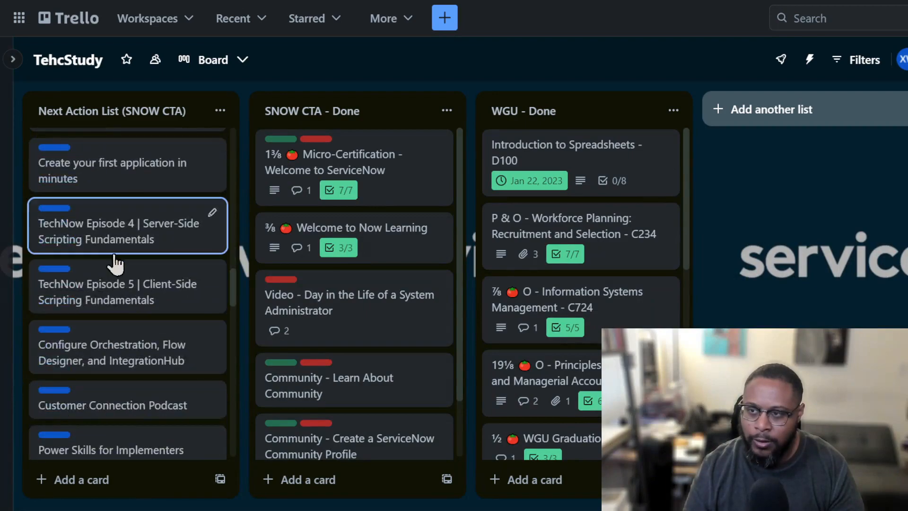
scroll("down", 3)
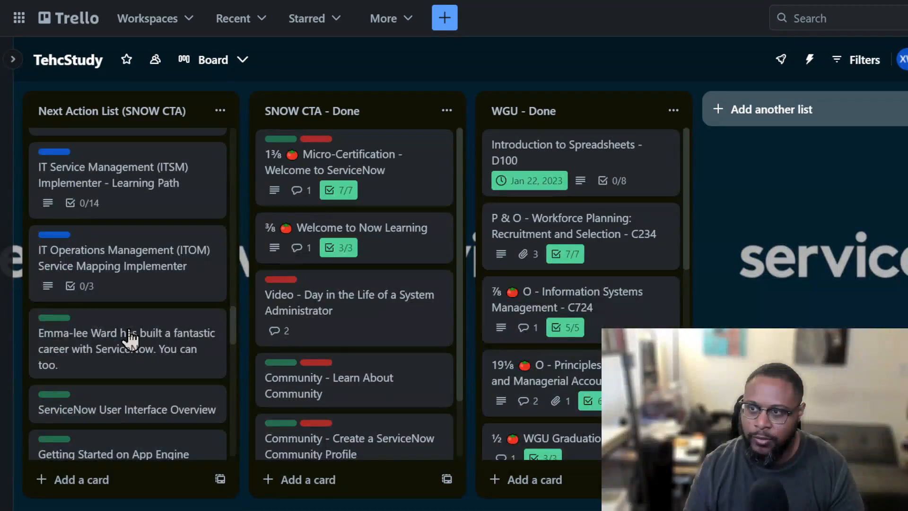
mouse_move(115, 185)
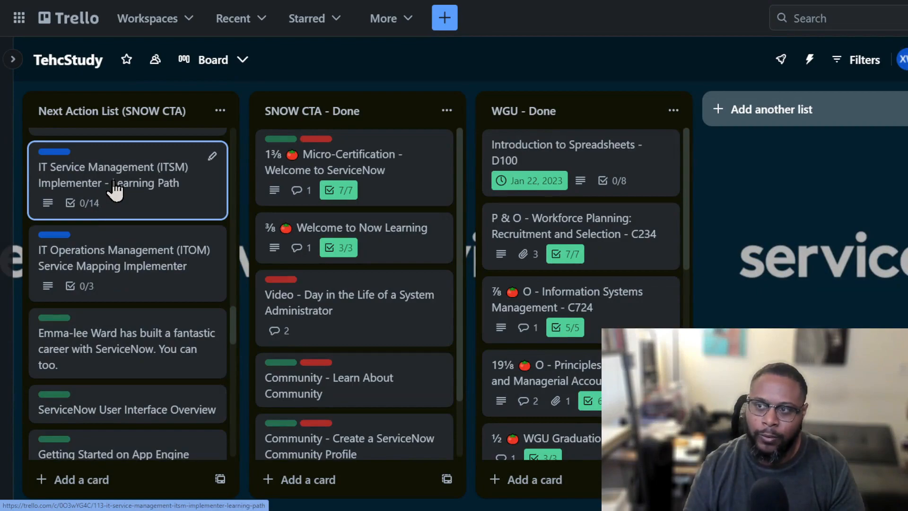
mouse_move(142, 194)
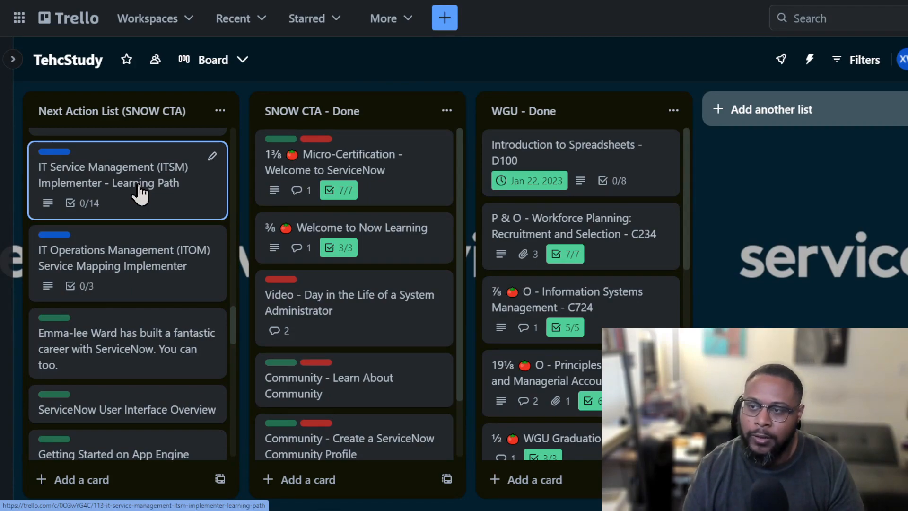
Show the ITSM Implementer - Learning Path card's 14-item Learning Path Checklist at 0%
left_click(114, 175)
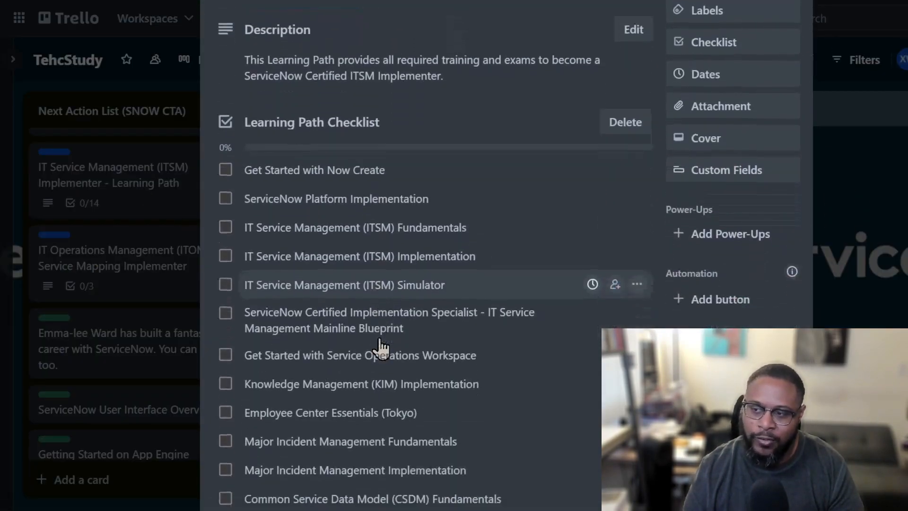
scroll("down", 3)
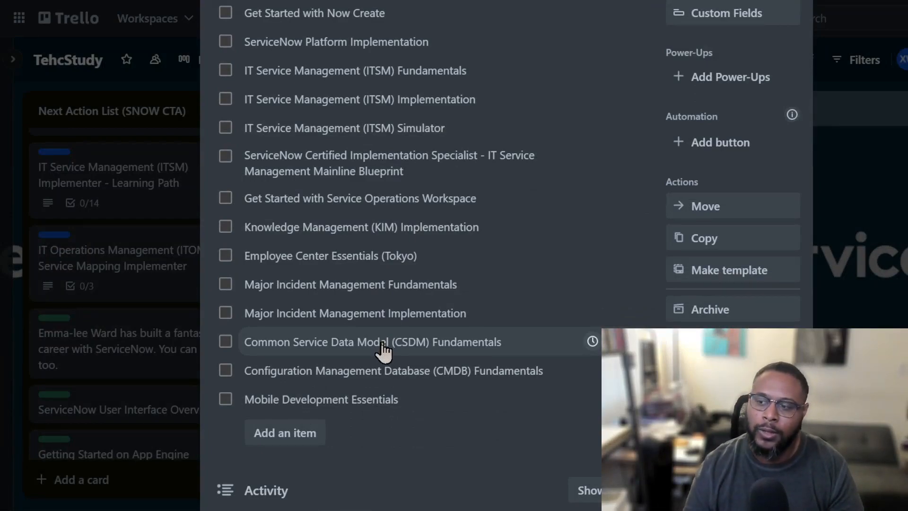
scroll("down", 3)
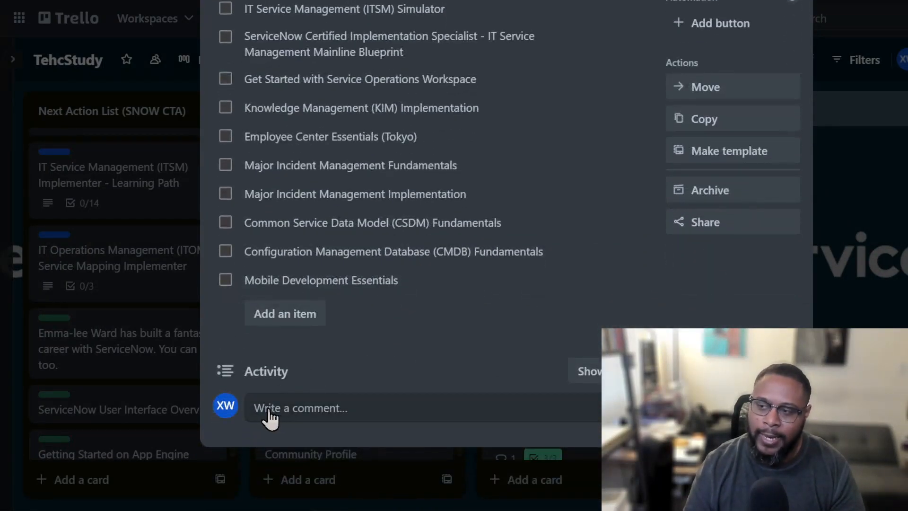
mouse_move(316, 411)
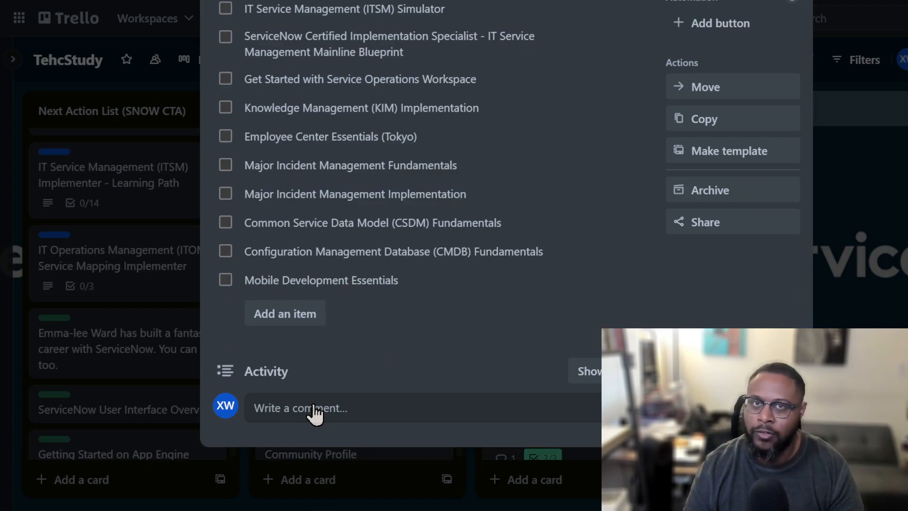
scroll("up", 3)
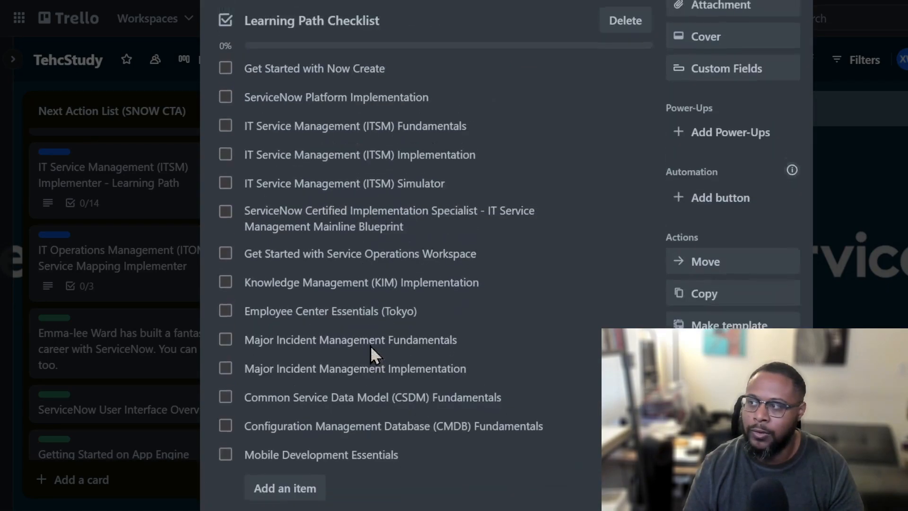